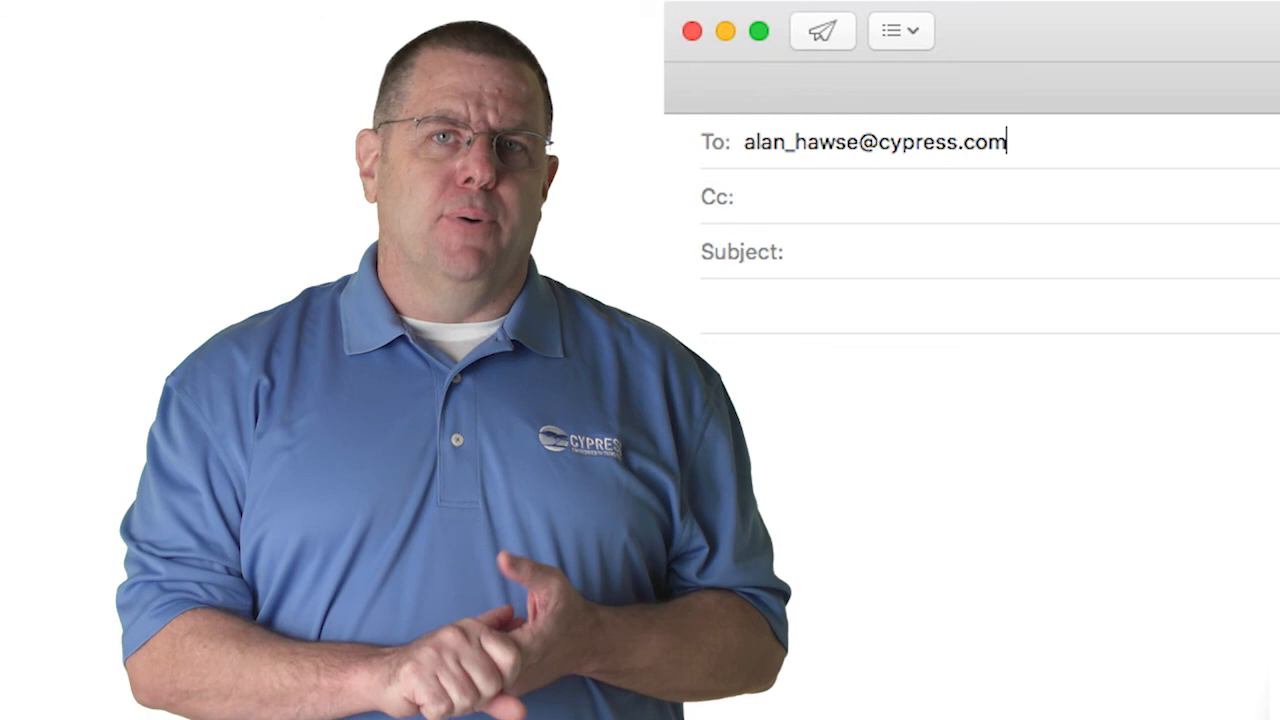
pyautogui.write('training')
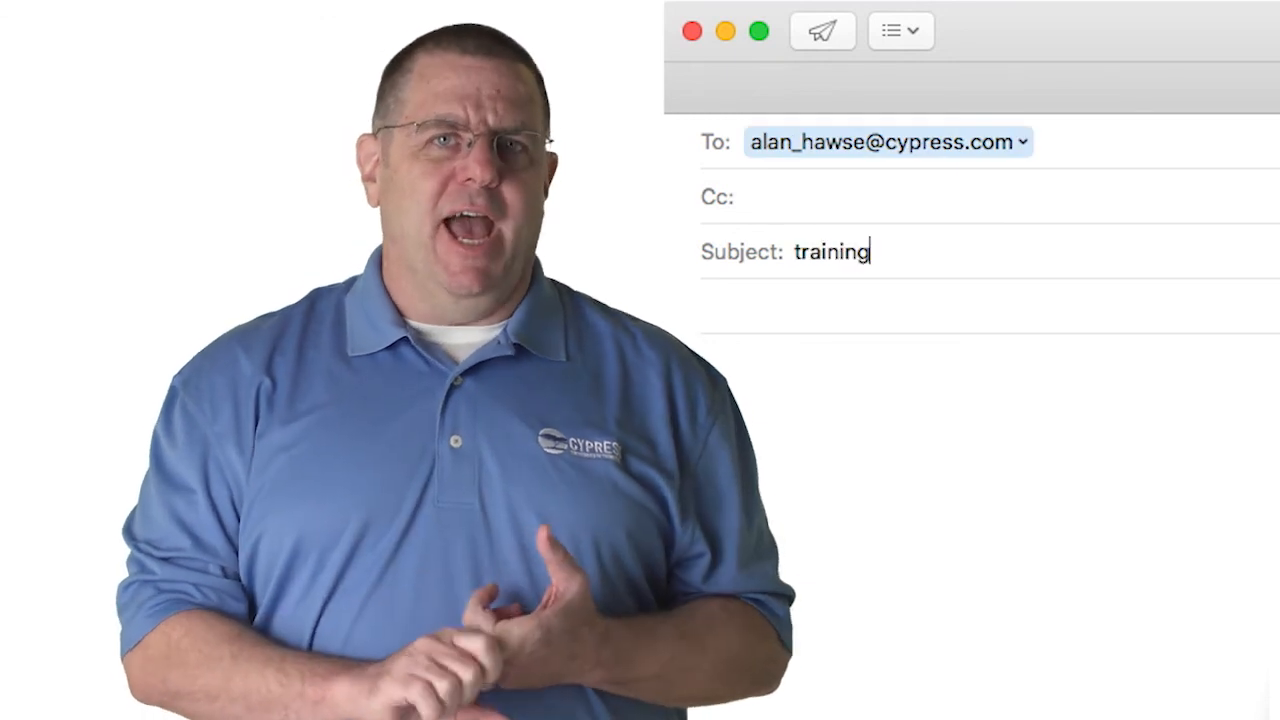
pyautogui.write('videos')
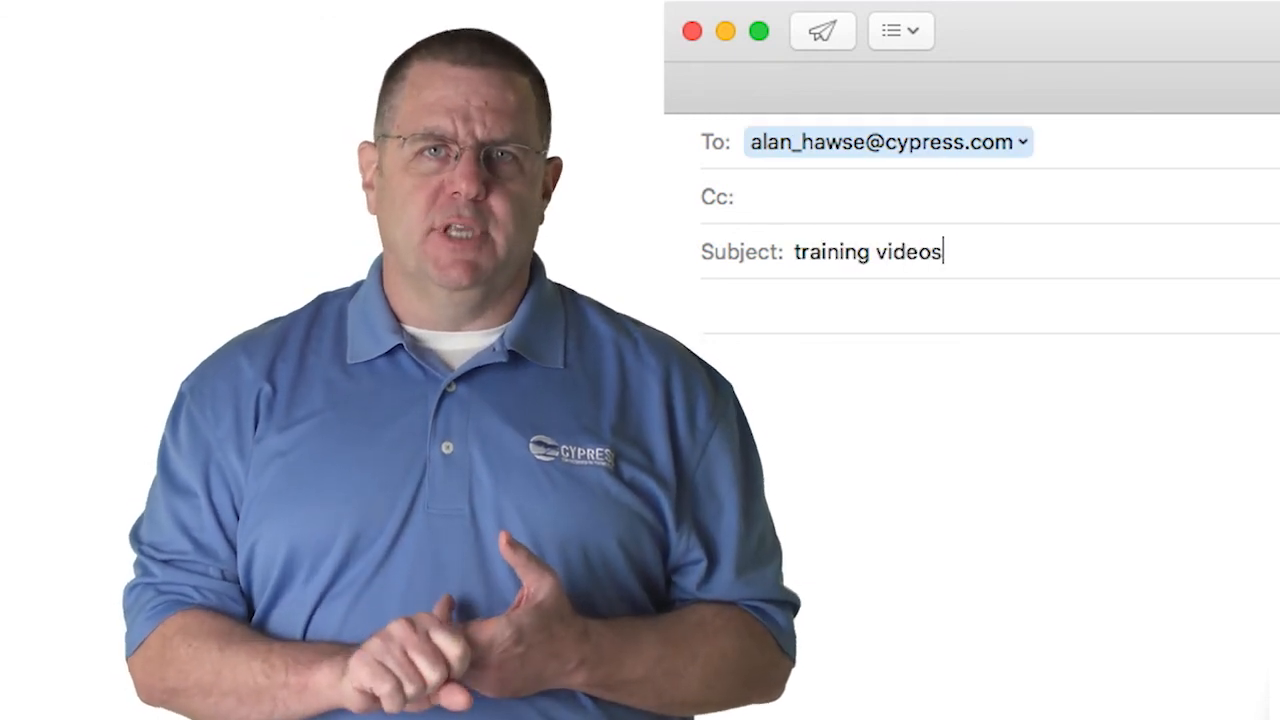